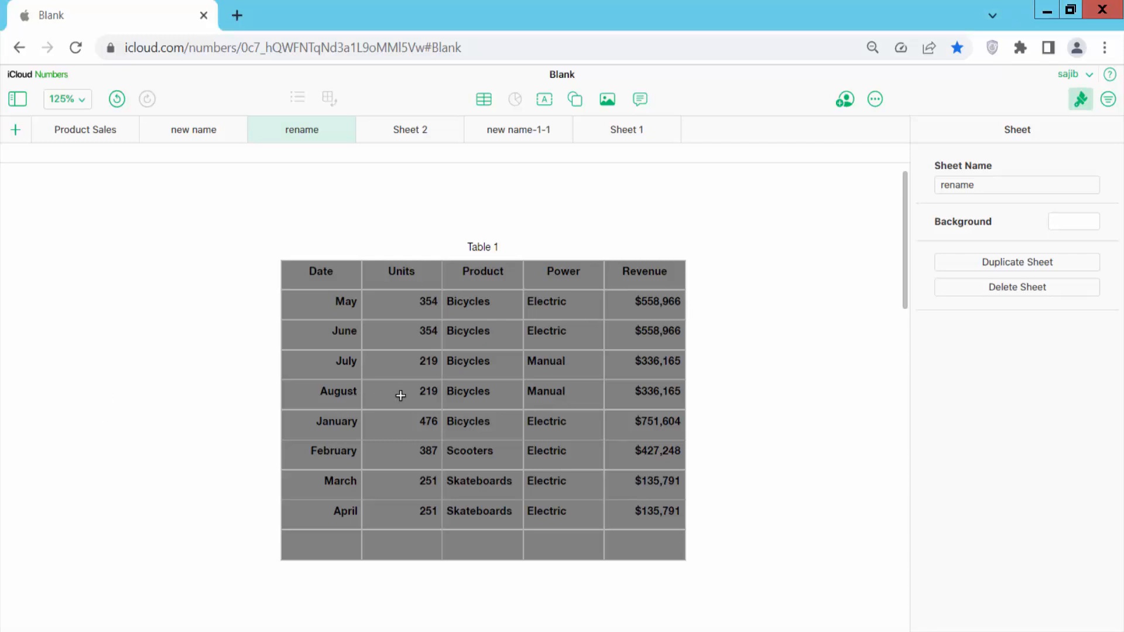
# Select Table 1 so its cell formatting and current gray fill appear in the sidebar
pyautogui.click(402, 392)
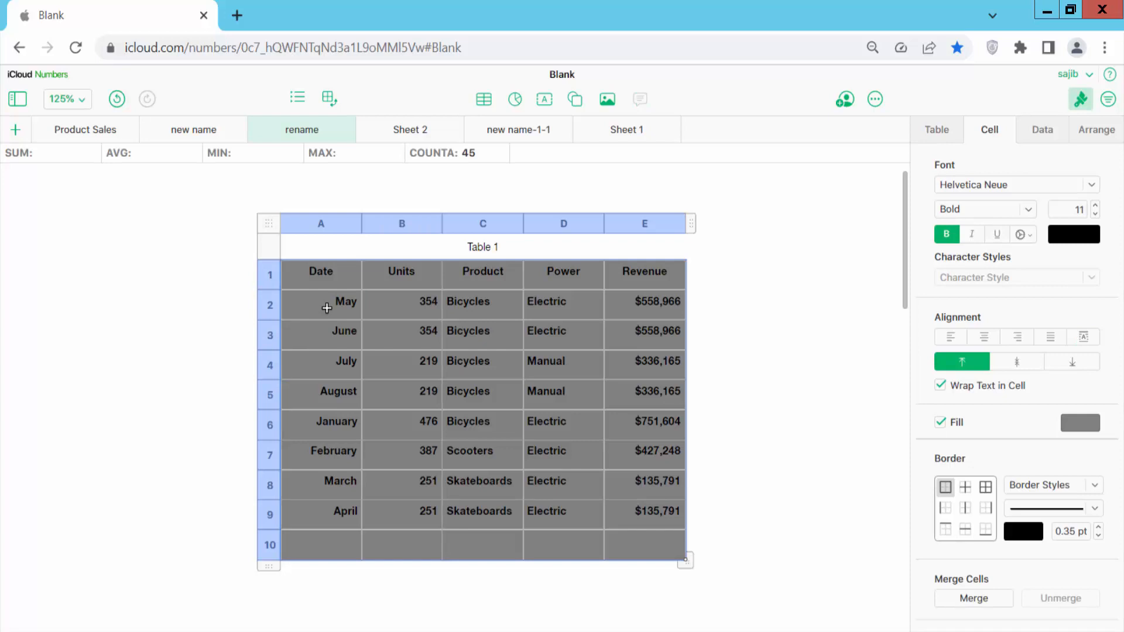
pyautogui.rightClick(326, 307)
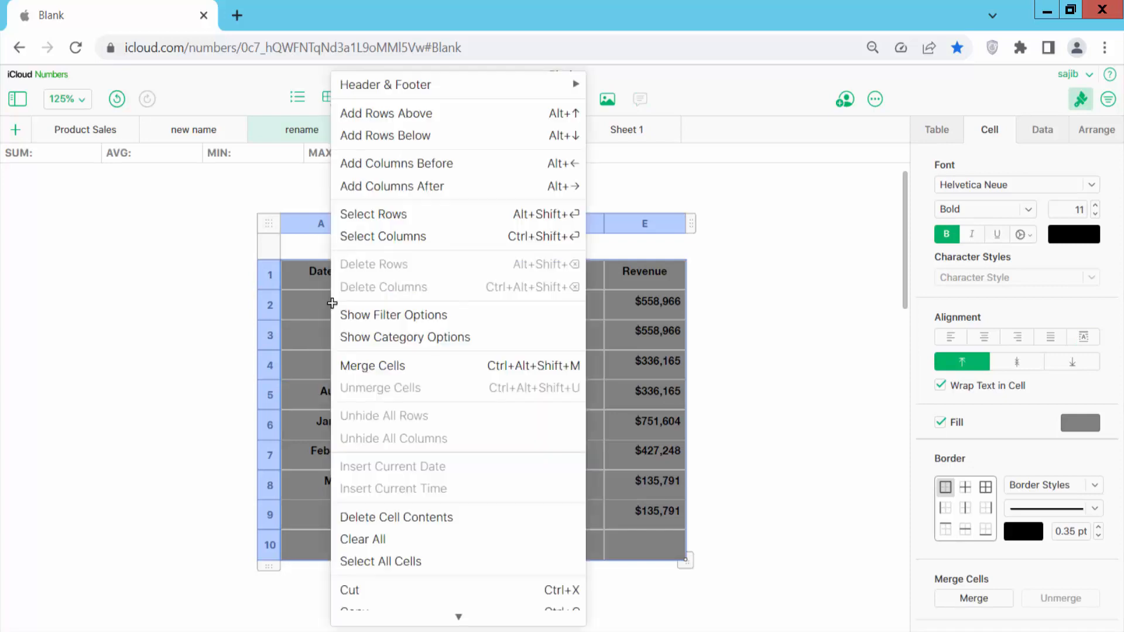
pyautogui.moveTo(379, 560)
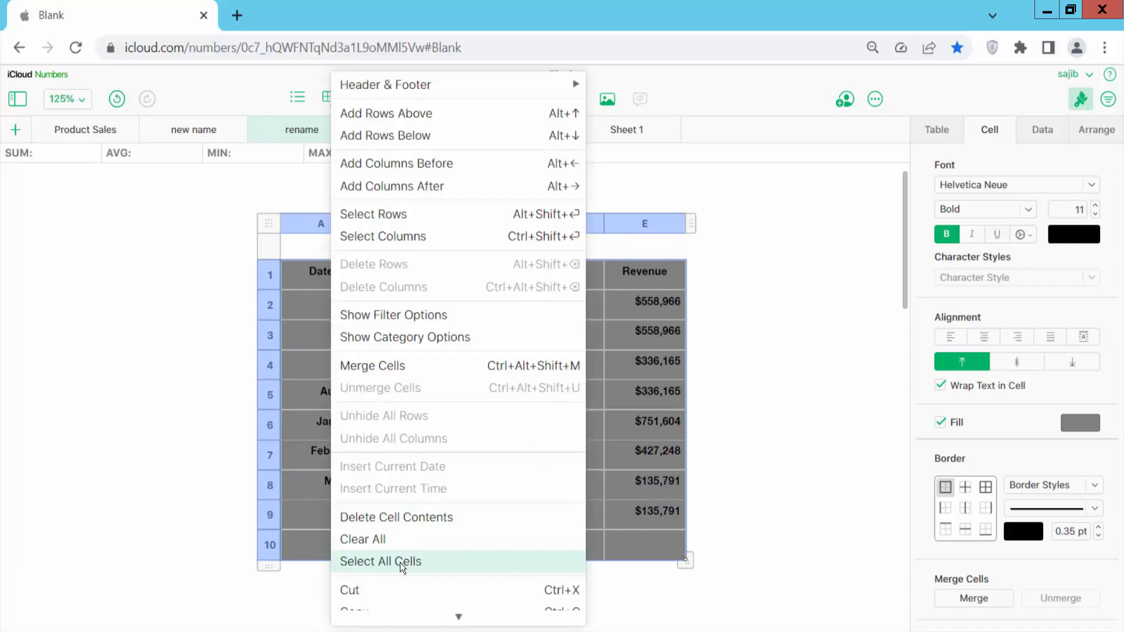
pyautogui.click(381, 561)
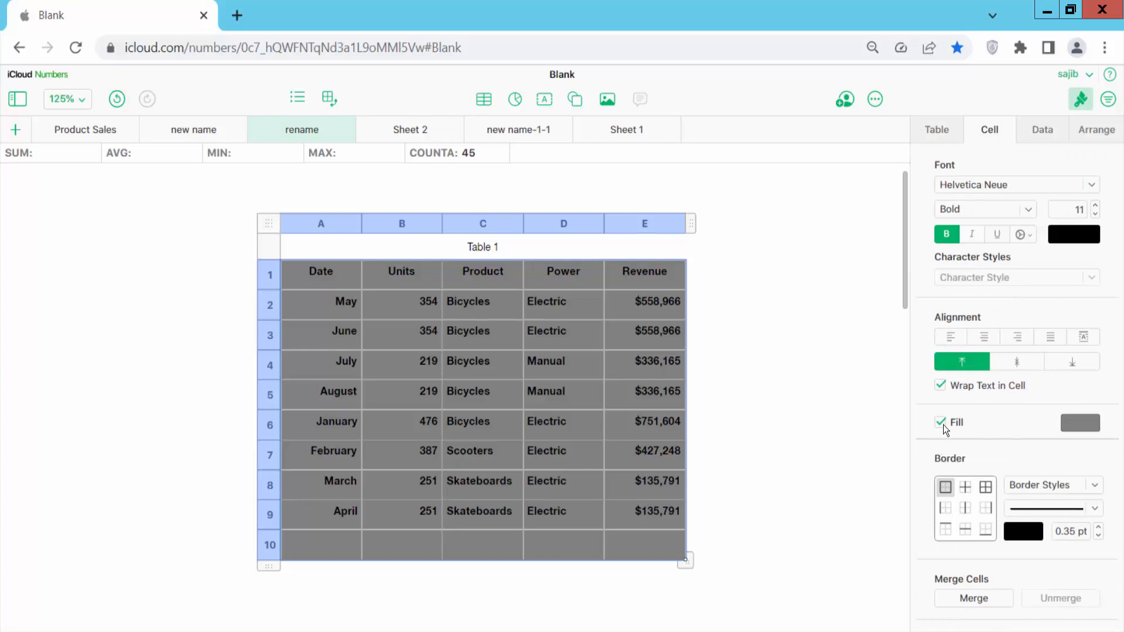
pyautogui.moveTo(1084, 431)
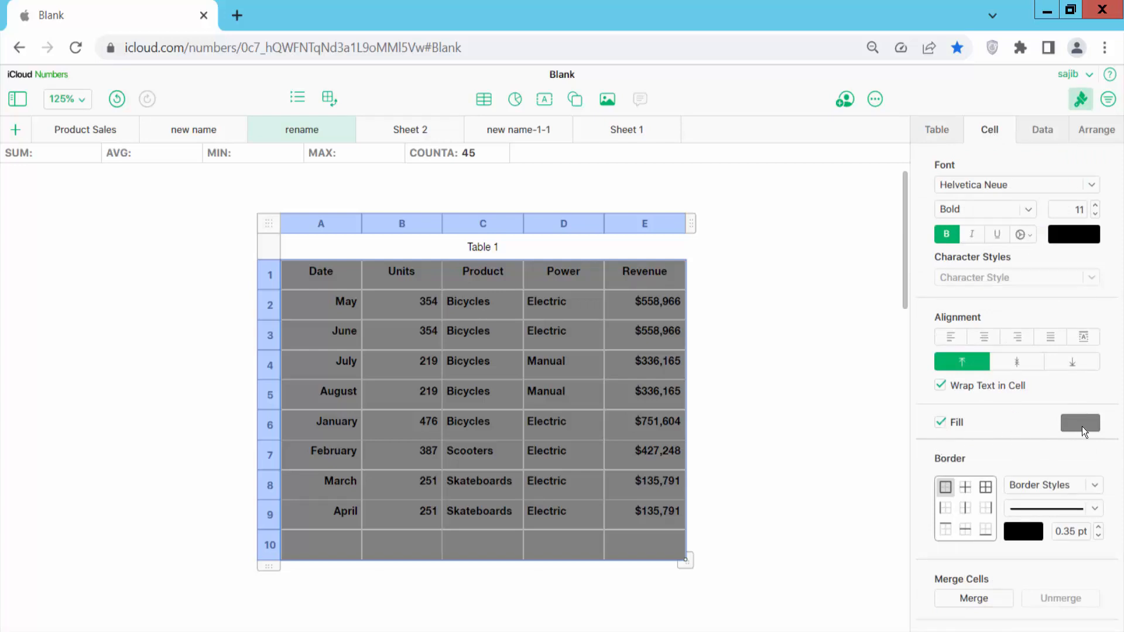
# Fill the table cells bright green, then dark gray from Theme colors, leaving the fill choices showing
pyautogui.click(1079, 422)
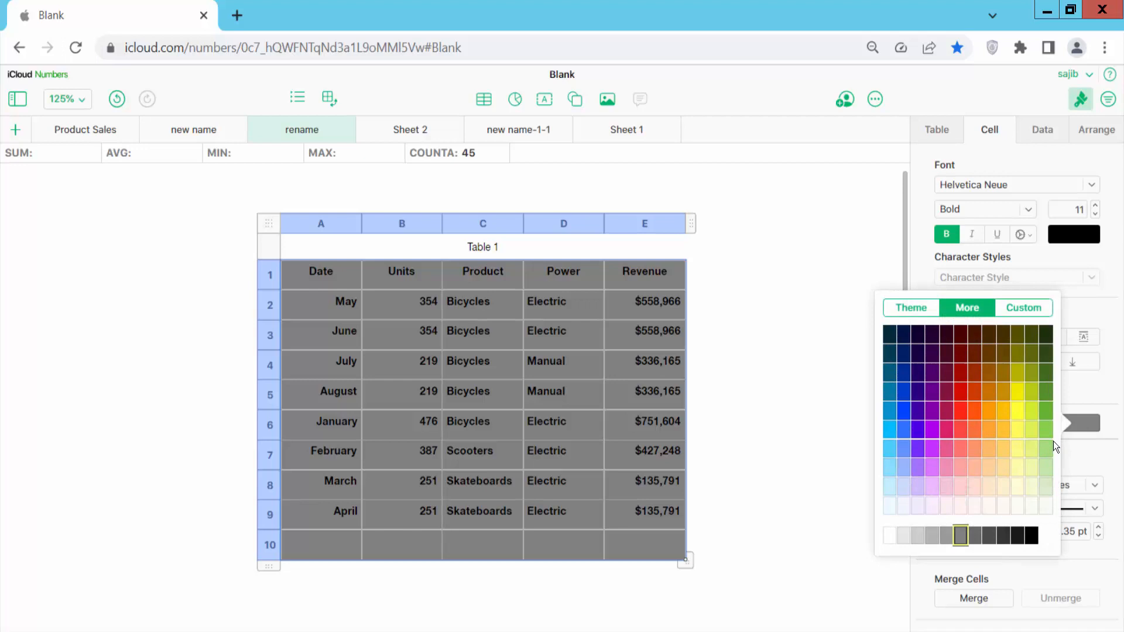
pyautogui.click(1040, 448)
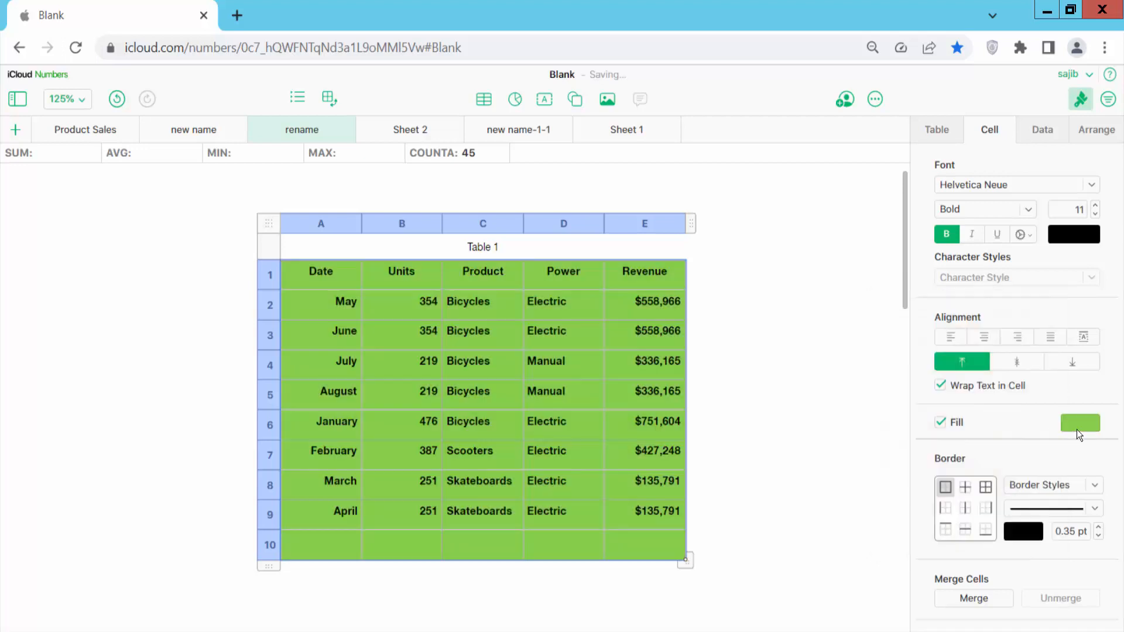
pyautogui.click(1078, 423)
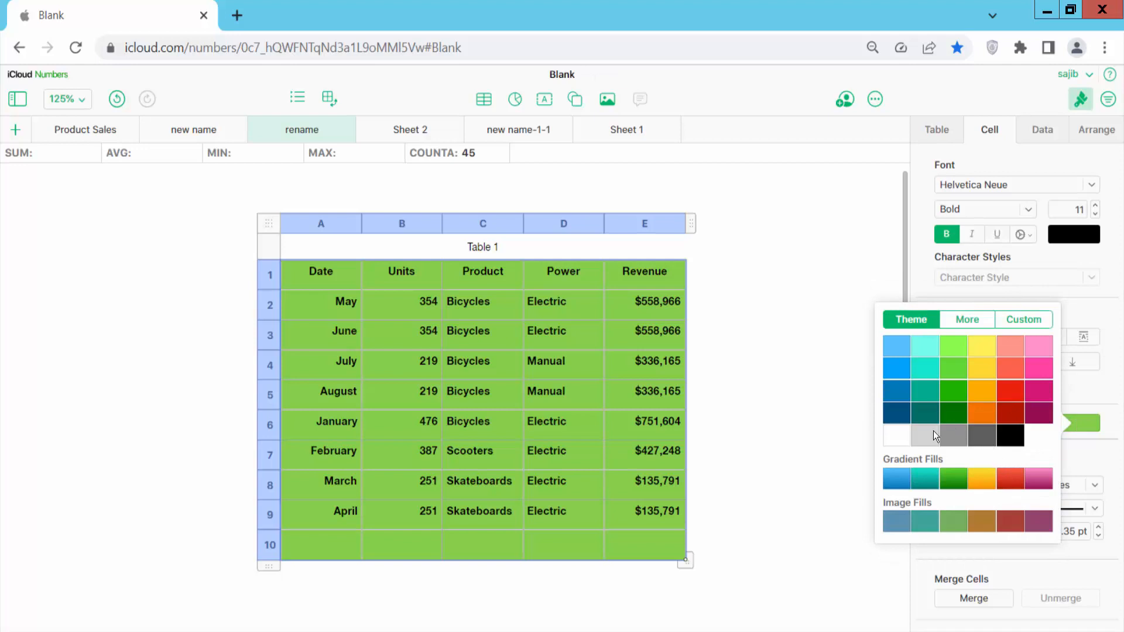
pyautogui.click(931, 435)
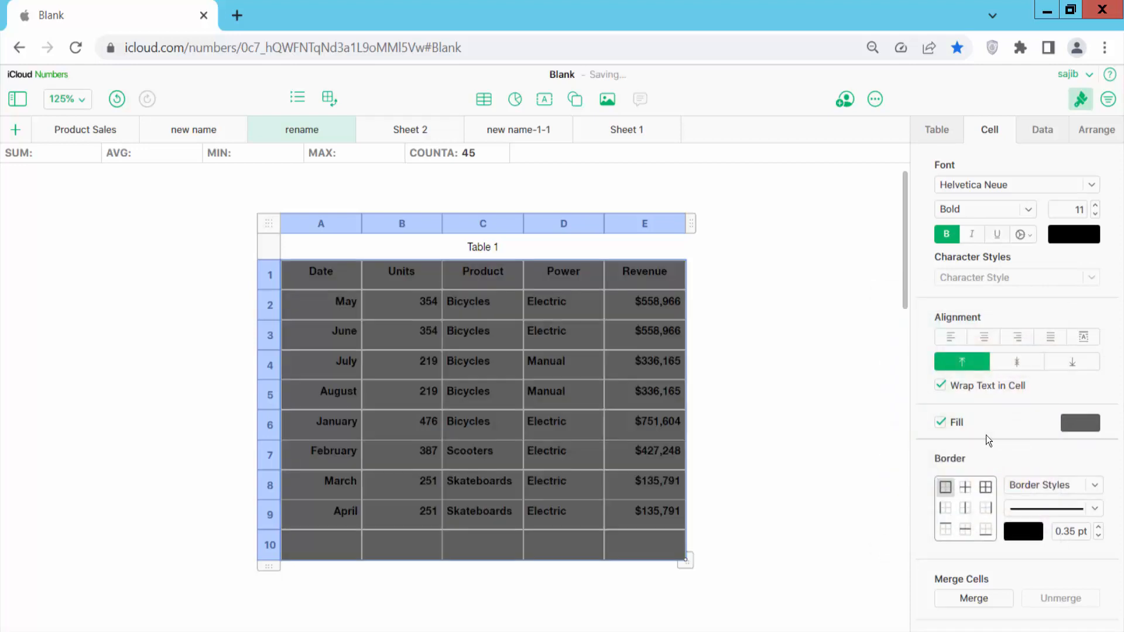
pyautogui.click(1079, 423)
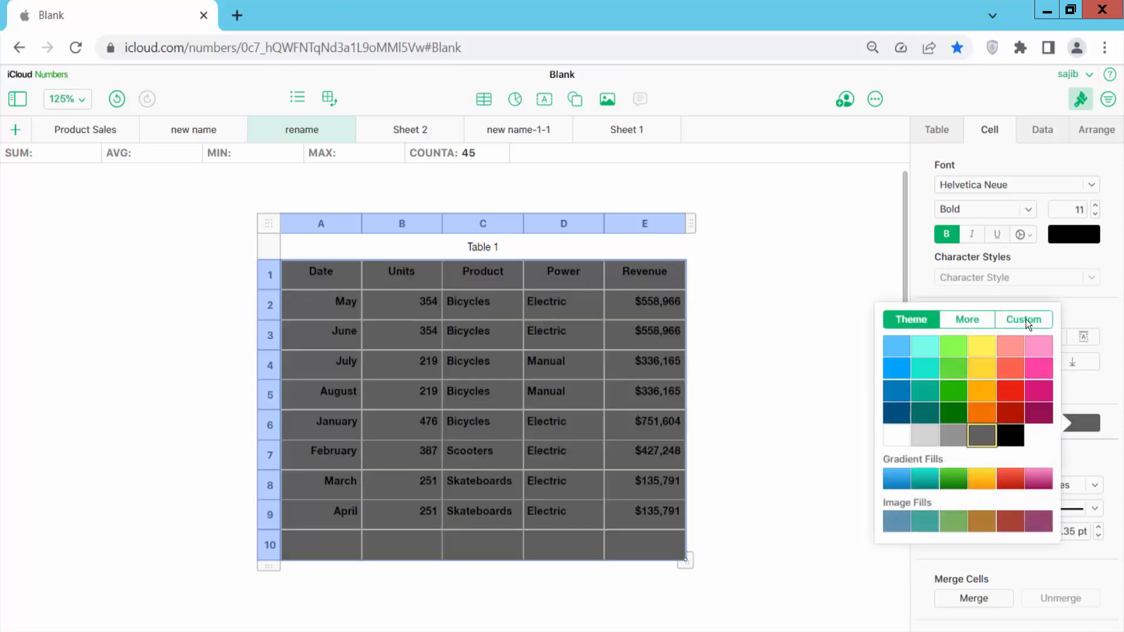
# Mix a custom pale green fill at 32% saturation and 74% brightness for every cell
pyautogui.click(1023, 318)
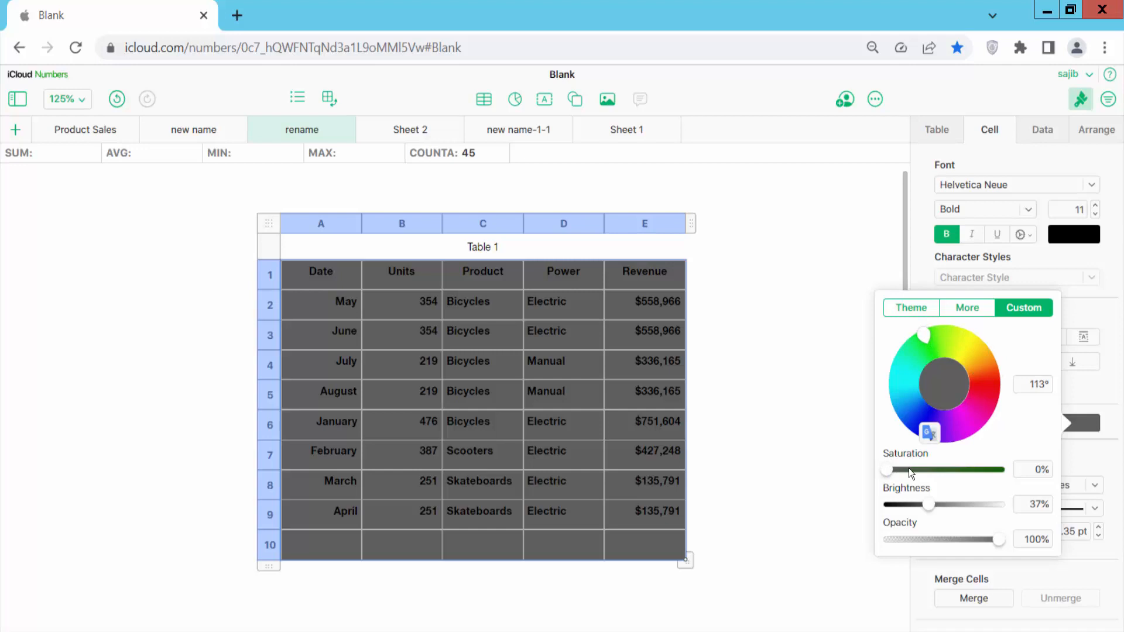
pyautogui.moveTo(928, 504); pyautogui.dragTo(970, 505)
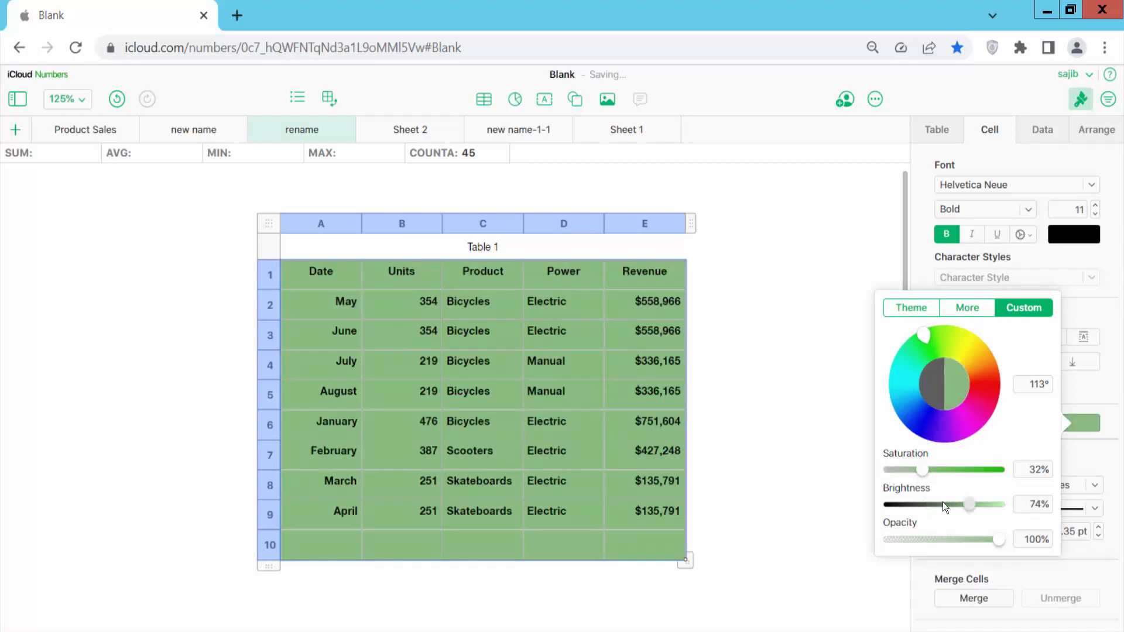